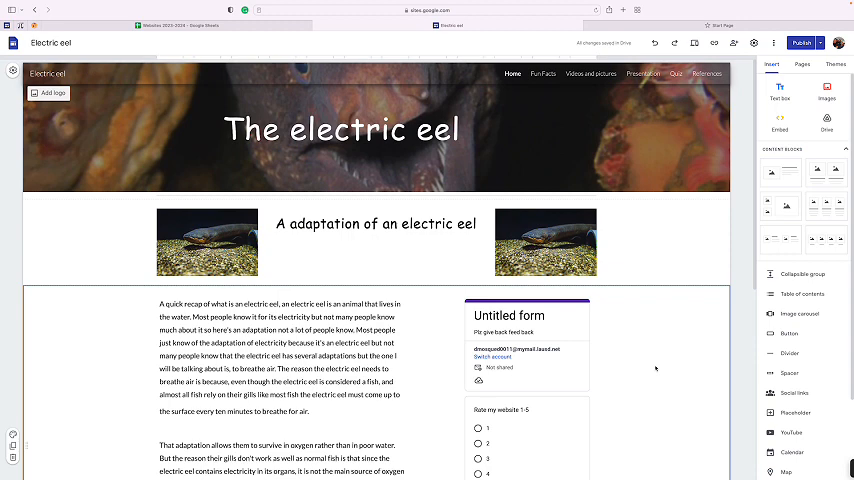
# Step: Browse the home page, then visit the Fun Facts page and the Videos and pictures page
pyautogui.scroll(-3)
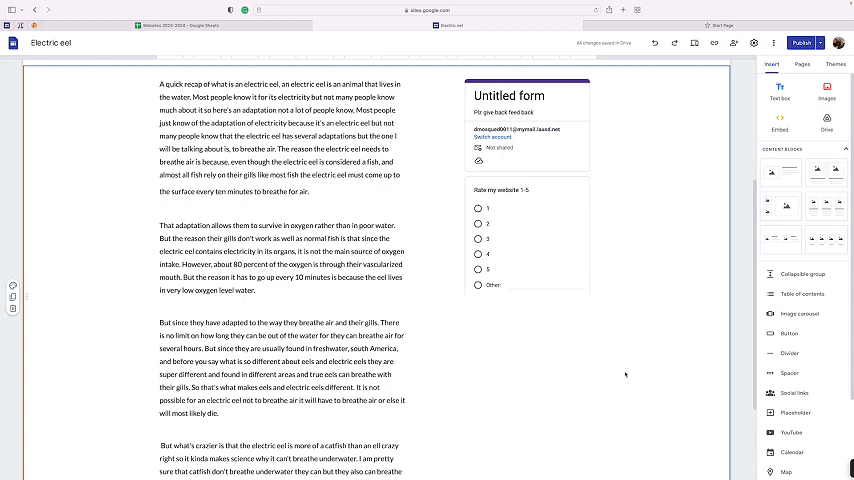
pyautogui.scroll(-3)
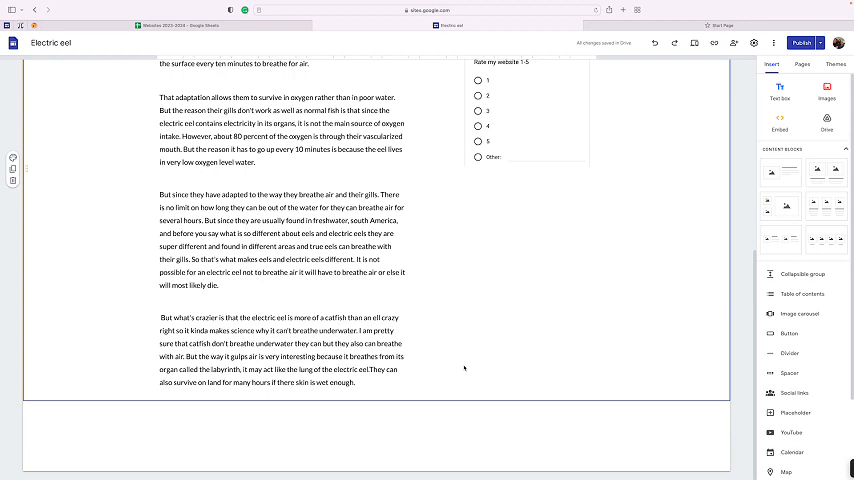
pyautogui.scroll(3)
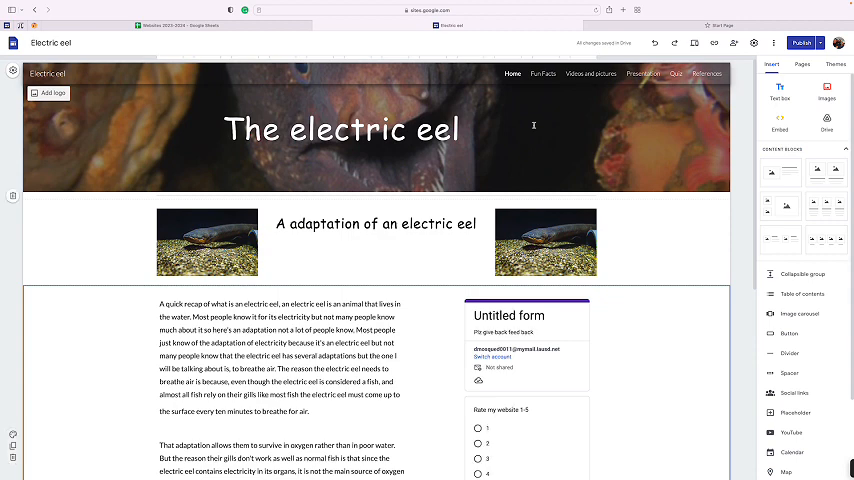
pyautogui.click(544, 72)
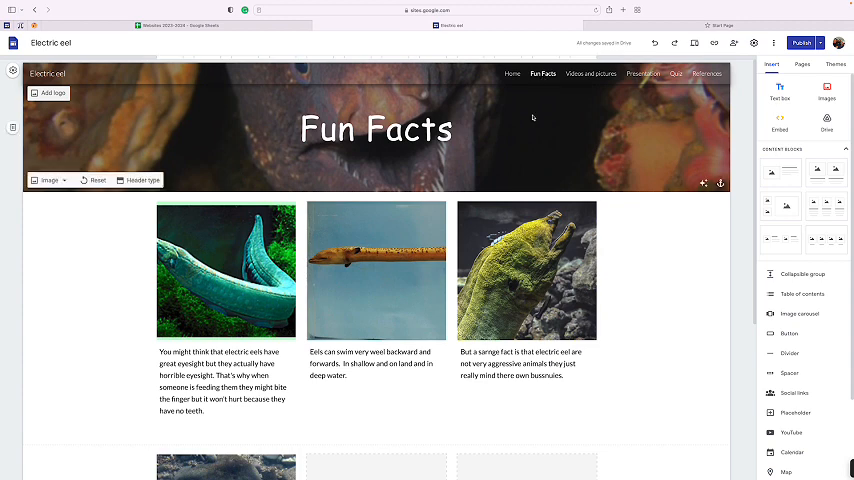
pyautogui.click(592, 72)
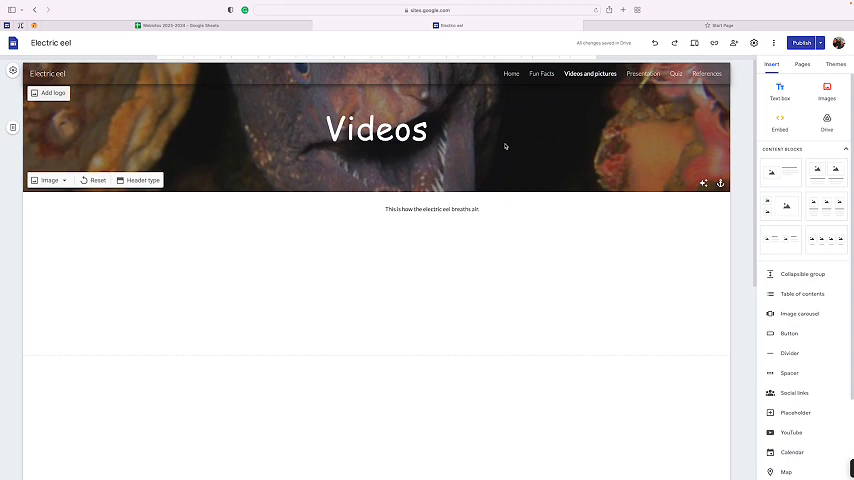
# Step: Look through the Videos page and start the first embedded eel video
pyautogui.scroll(-3)
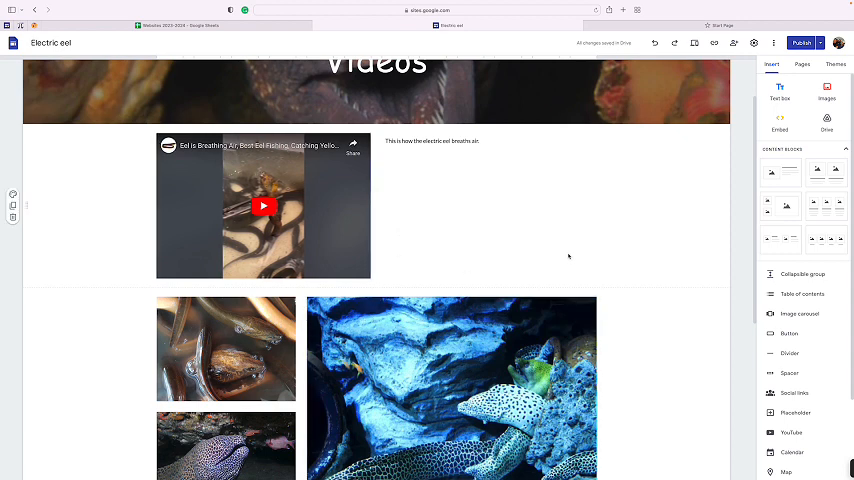
pyautogui.scroll(-3)
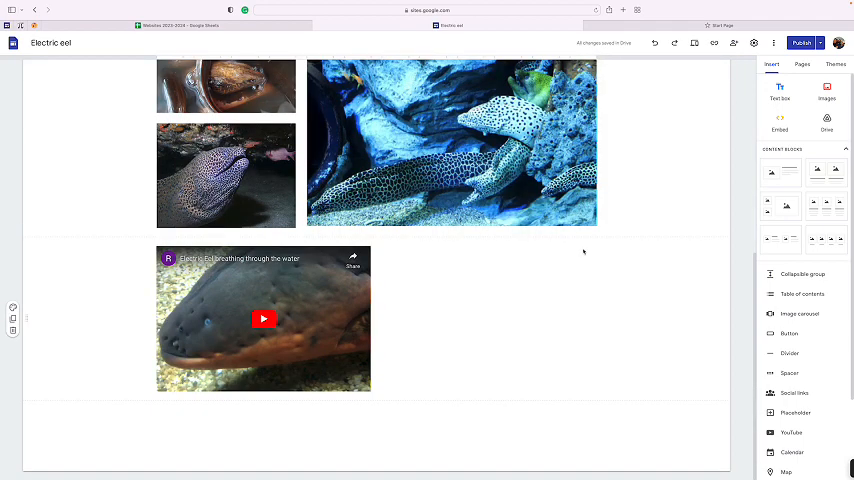
pyautogui.scroll(3)
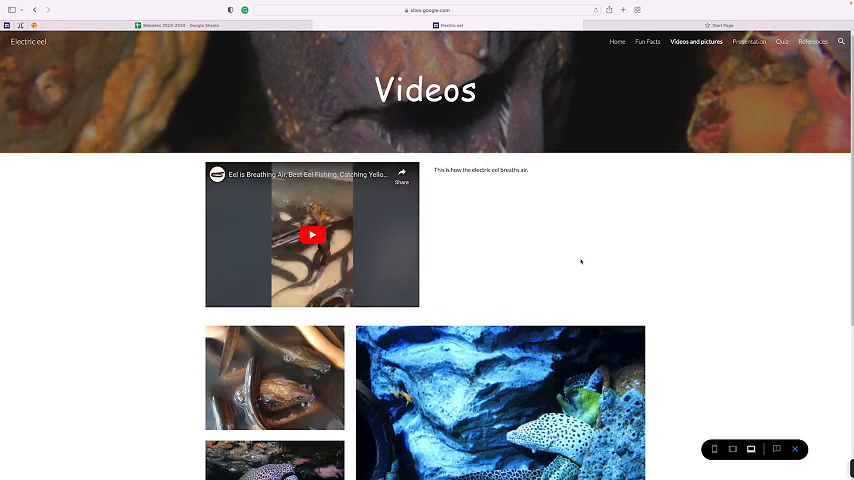
pyautogui.click(312, 236)
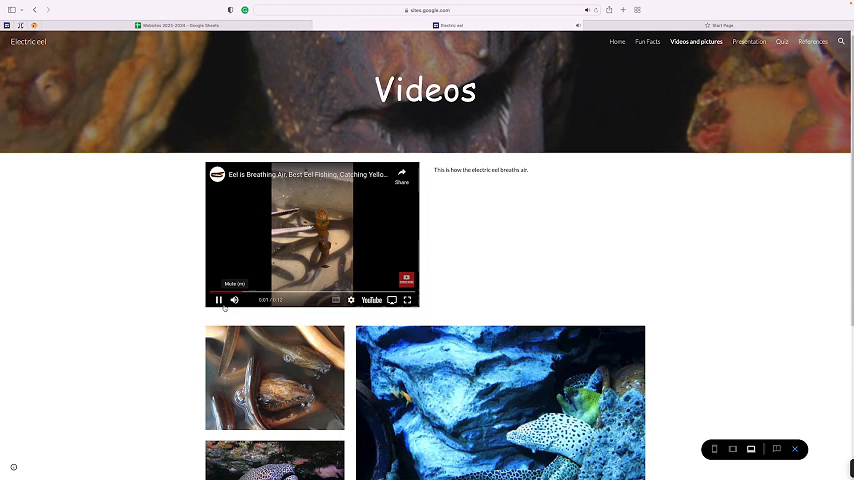
# Step: Play the eel breathing video, then go to the Quiz page with its already-responded form
pyautogui.click(218, 300)
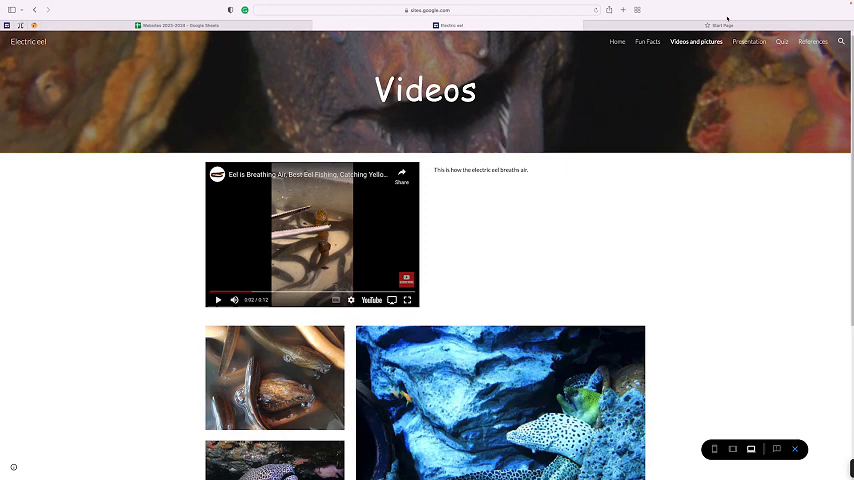
pyautogui.click(780, 40)
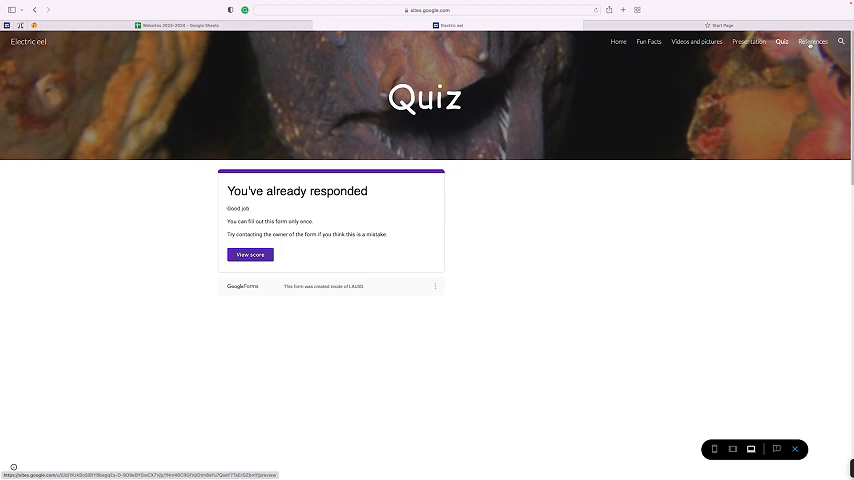
# Step: Visit the Reference page of source links, then return to the home page The electric eel
pyautogui.click(814, 40)
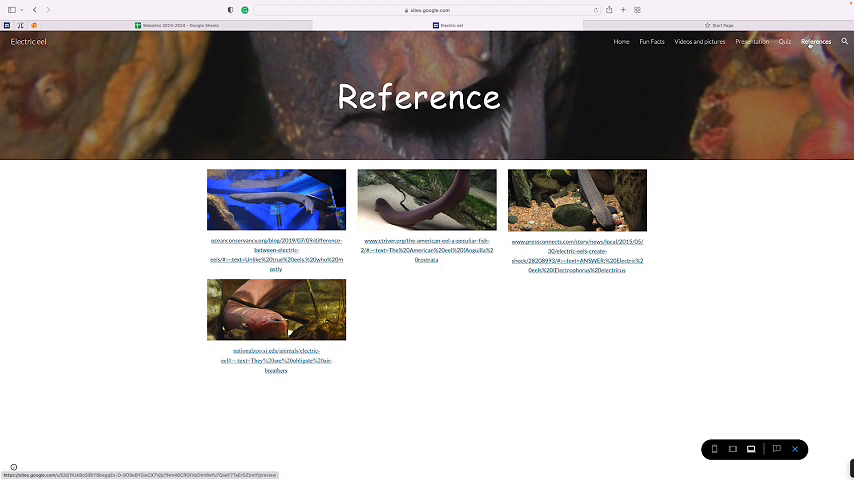
pyautogui.click(620, 42)
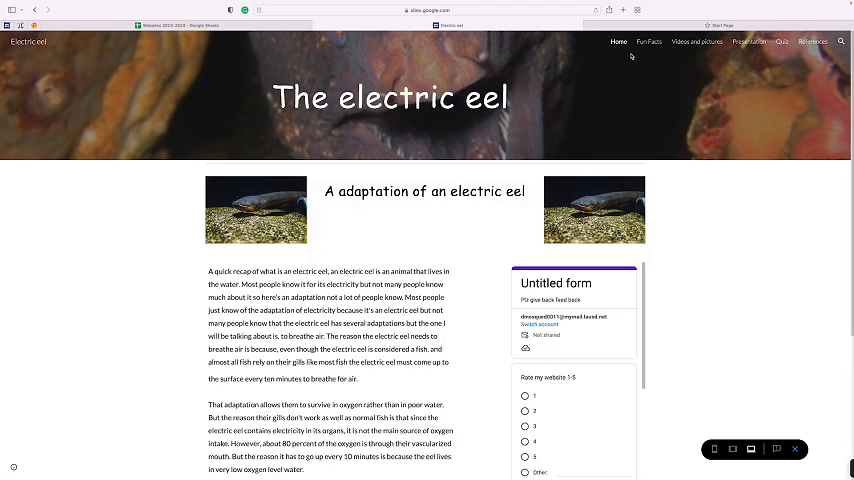